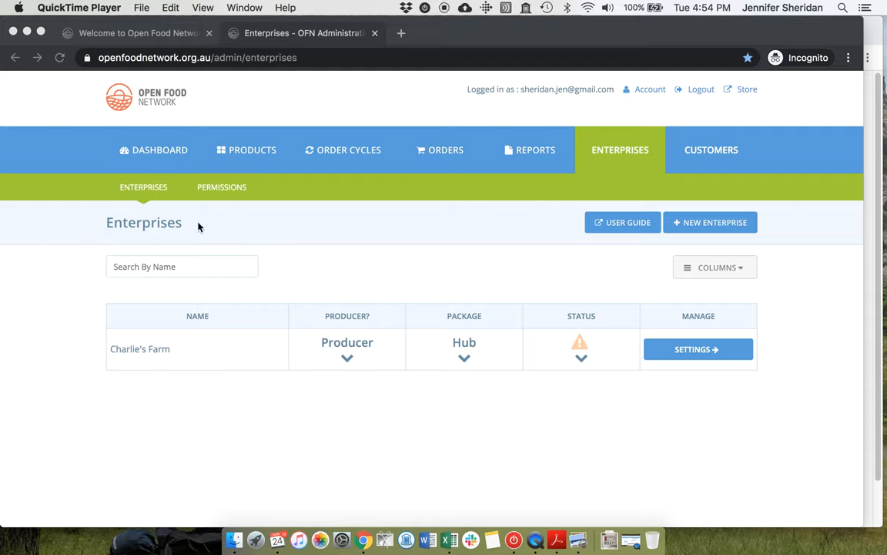
pyautogui.moveTo(293, 219)
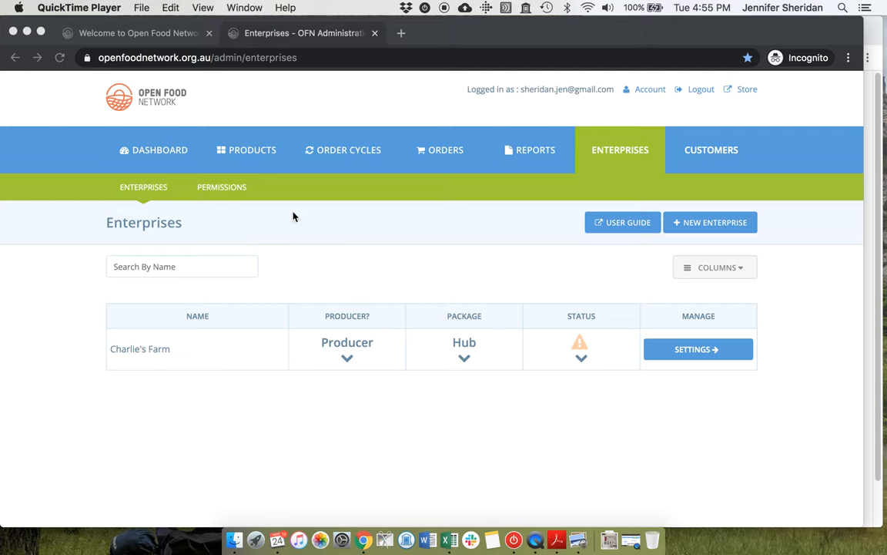
pyautogui.moveTo(265, 222)
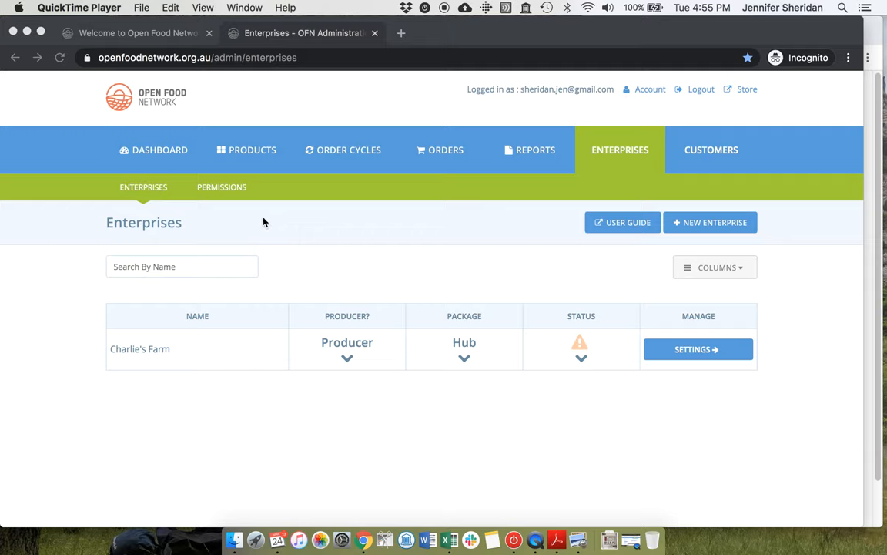
pyautogui.moveTo(179, 64)
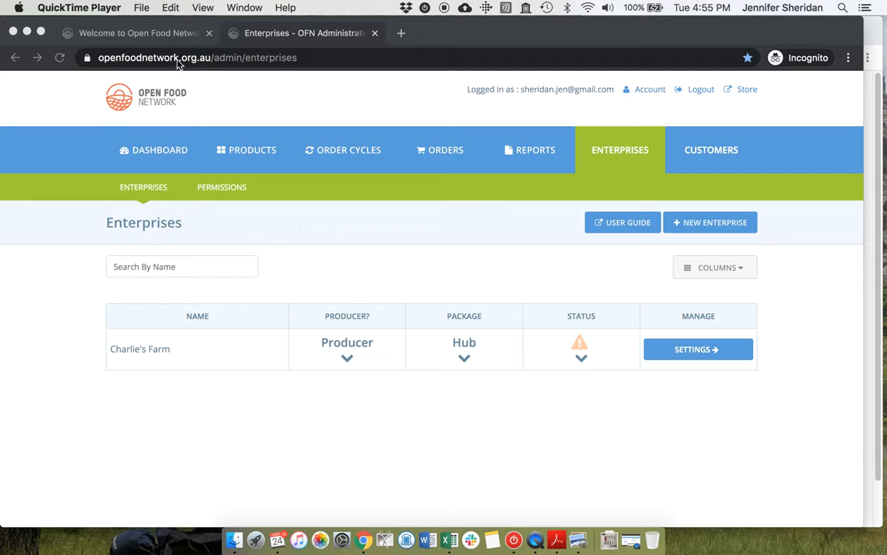
pyautogui.moveTo(246, 65)
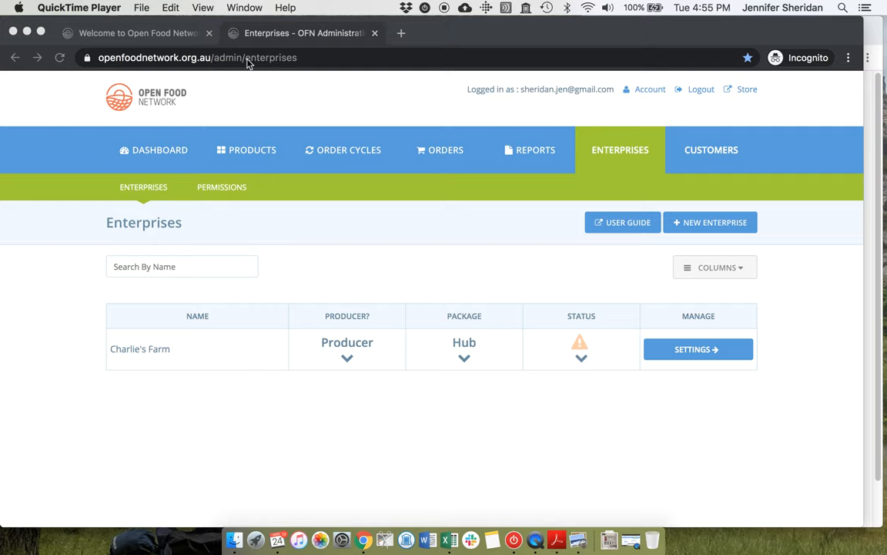
pyautogui.moveTo(161, 157)
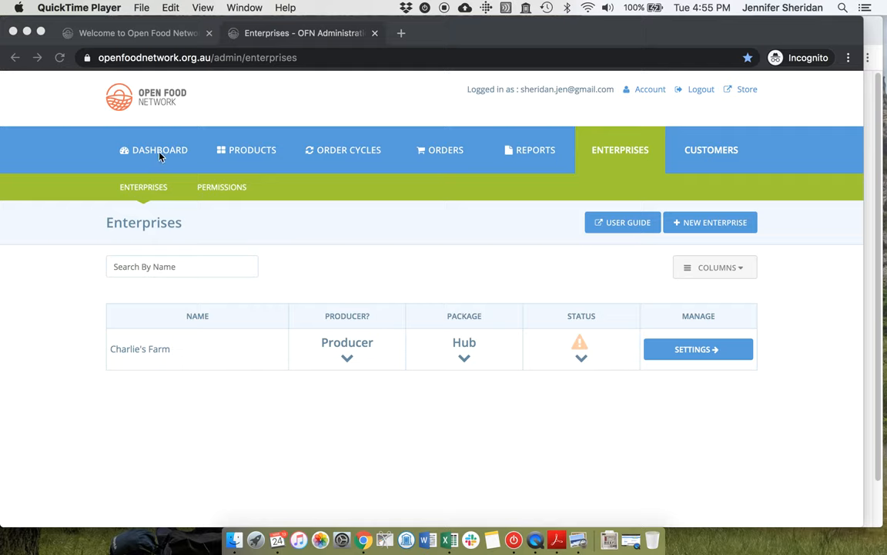
pyautogui.moveTo(295, 63)
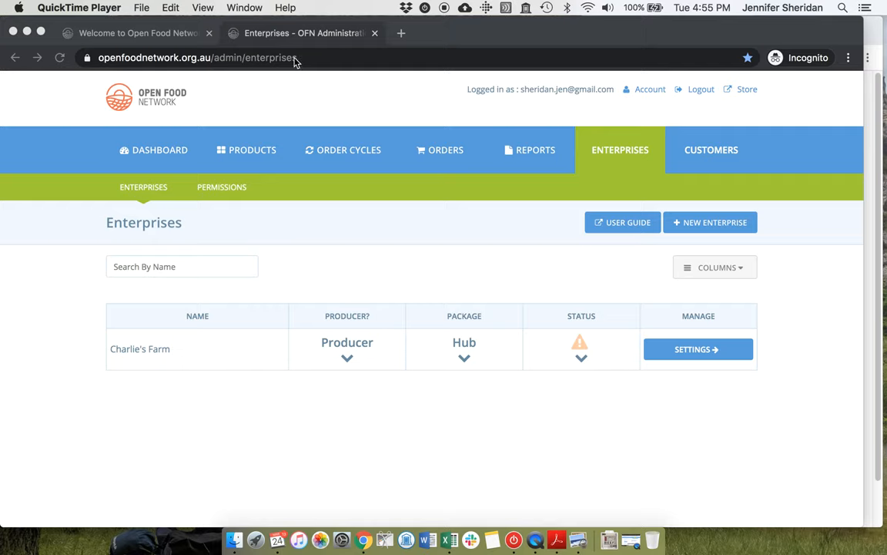
# Step: Navigate from the admin overview back to the enterprises list and into Enterprise Permissions
pyautogui.click(154, 149)
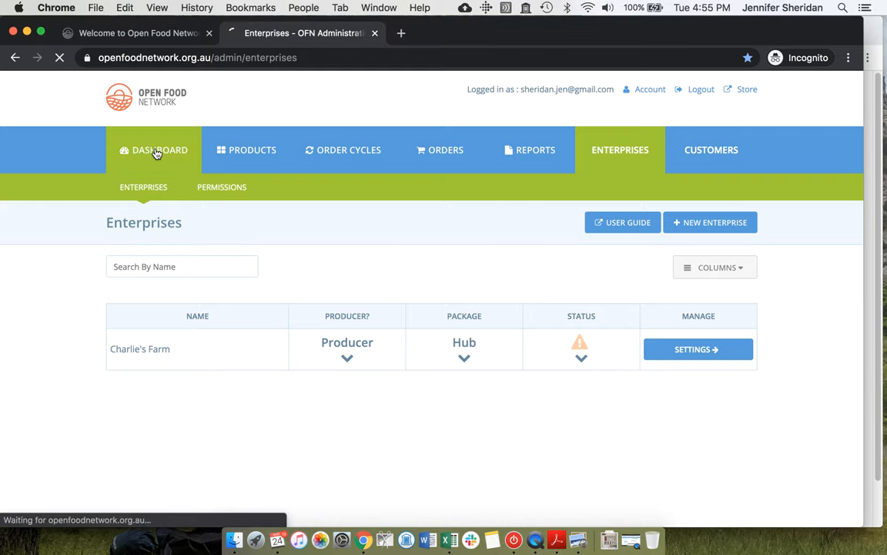
pyautogui.click(160, 149)
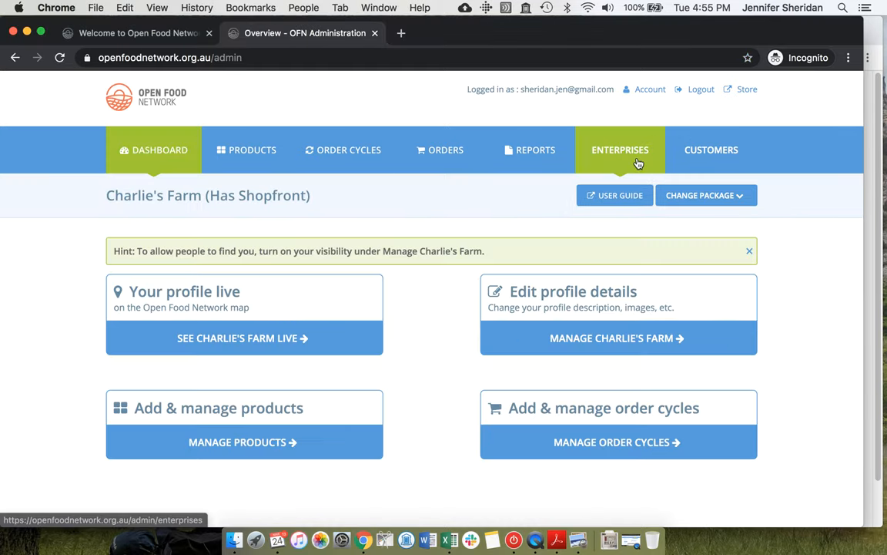
pyautogui.click(619, 149)
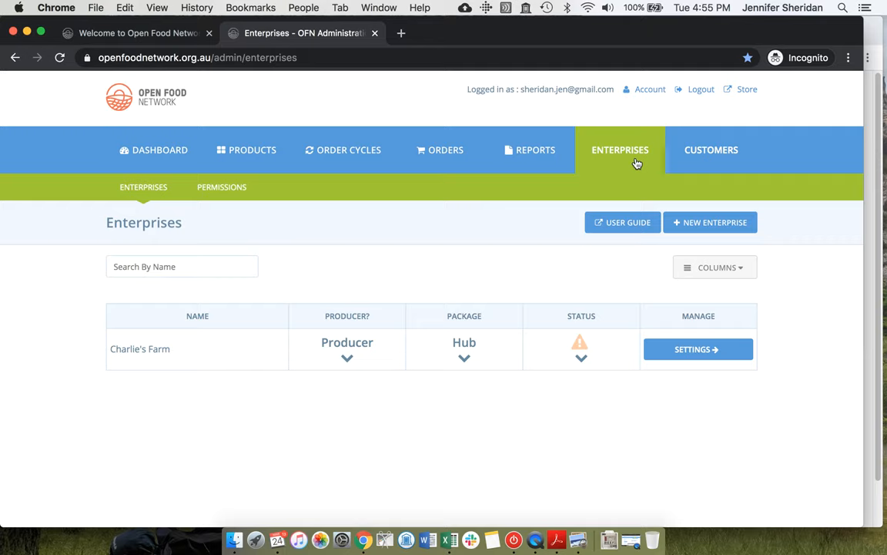
pyautogui.moveTo(222, 187)
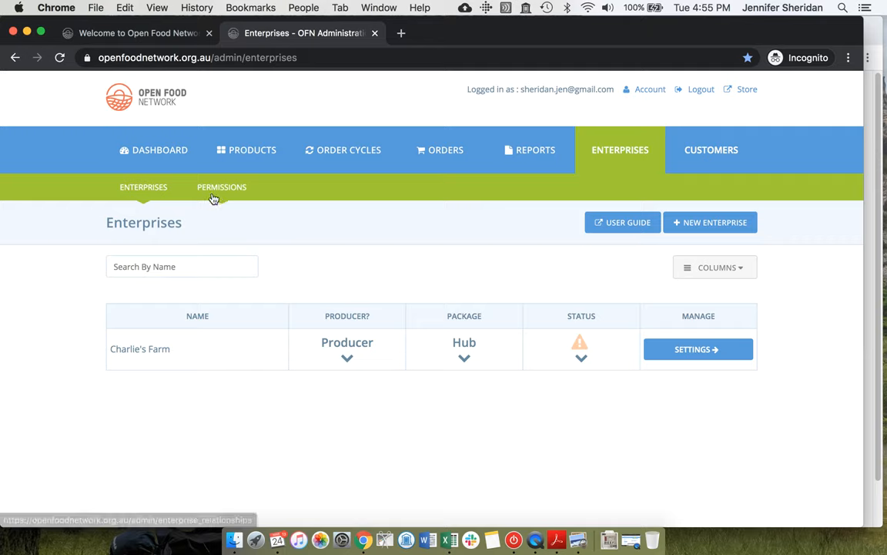
pyautogui.click(222, 186)
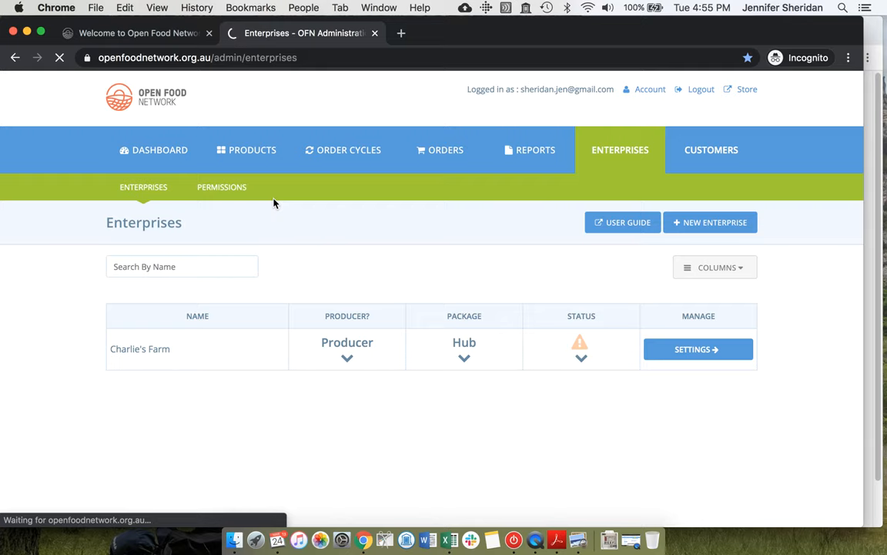
# Step: Create a permission from Charlie's Farm to Bendigo Community Farmers Market for order cycle and inventory
pyautogui.click(221, 187)
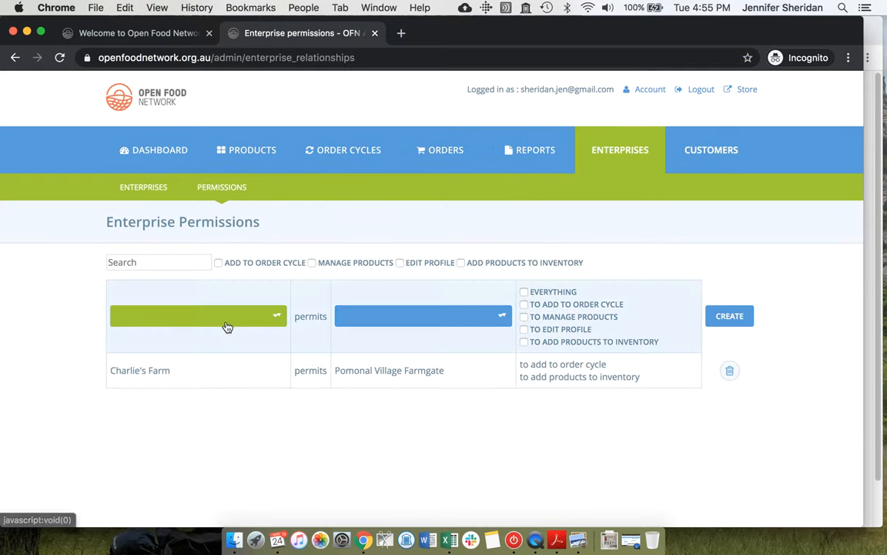
pyautogui.click(198, 315)
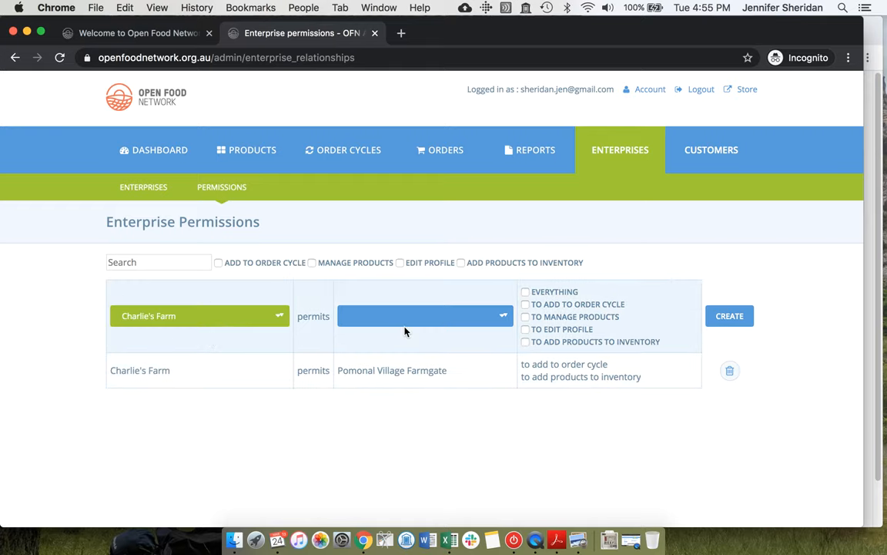
pyautogui.click(419, 316)
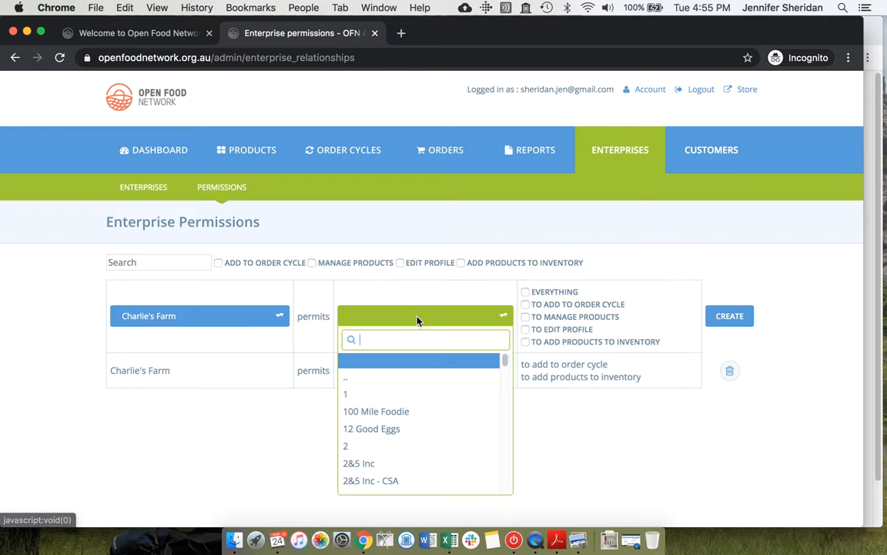
pyautogui.write('bendigo')
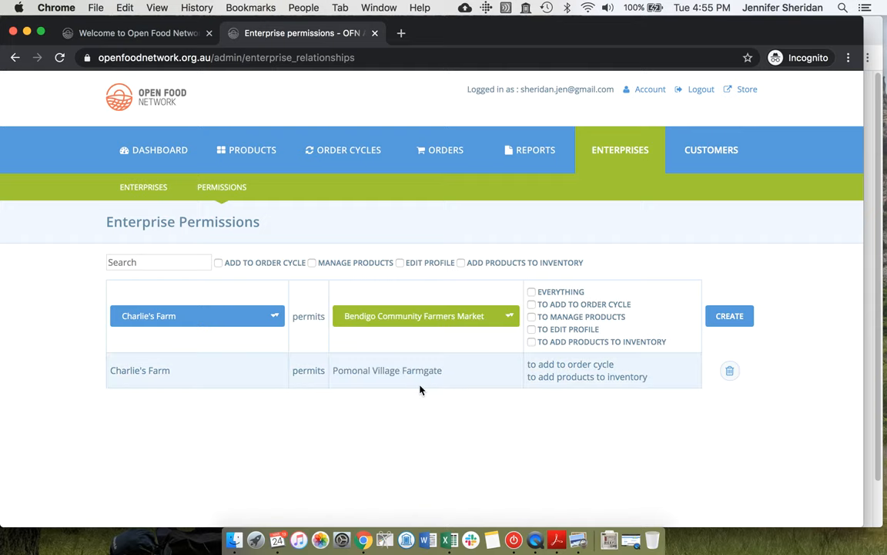
pyautogui.click(532, 304)
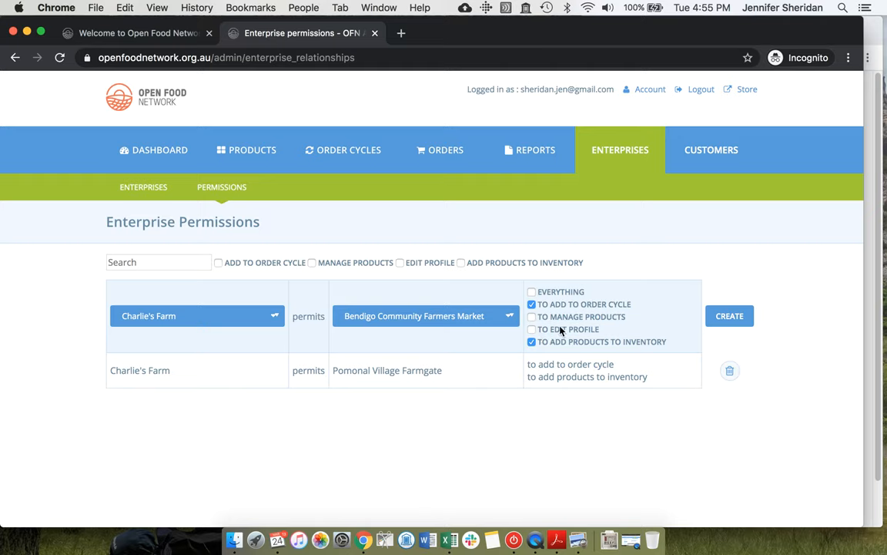
pyautogui.moveTo(556, 317)
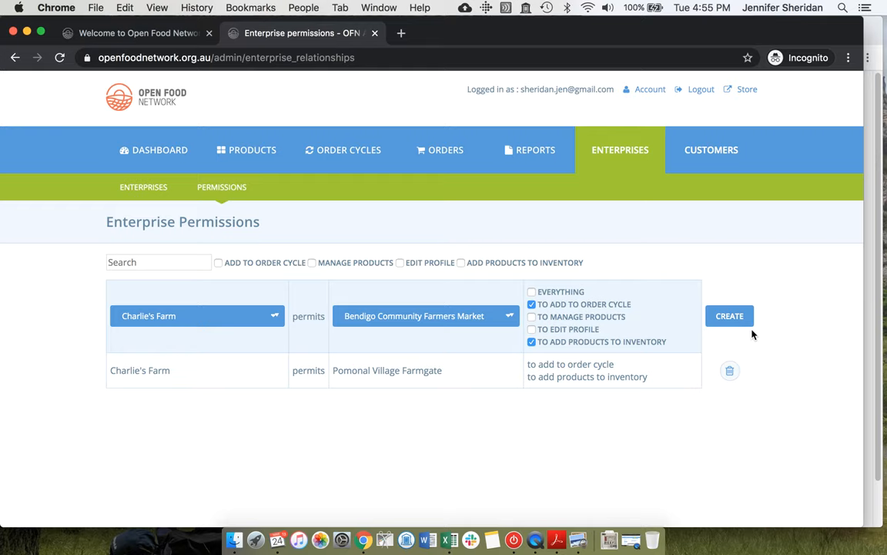
pyautogui.click(730, 316)
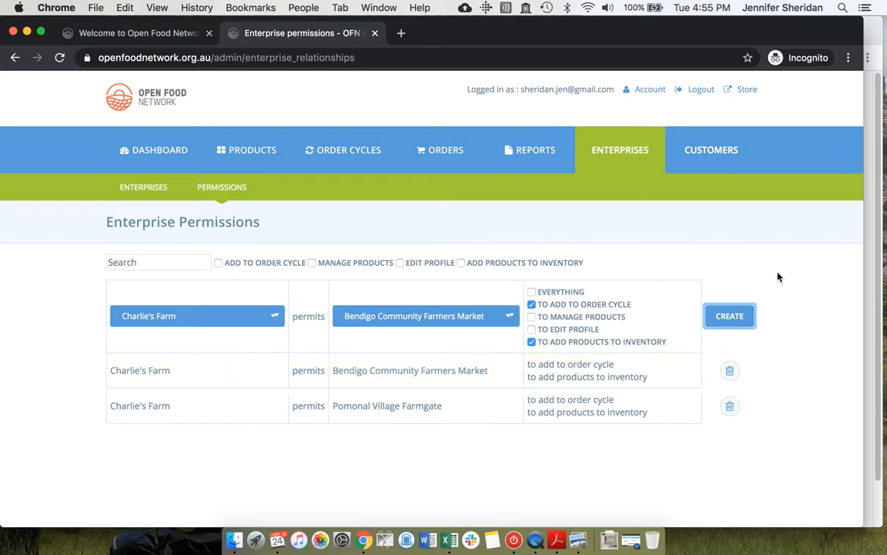